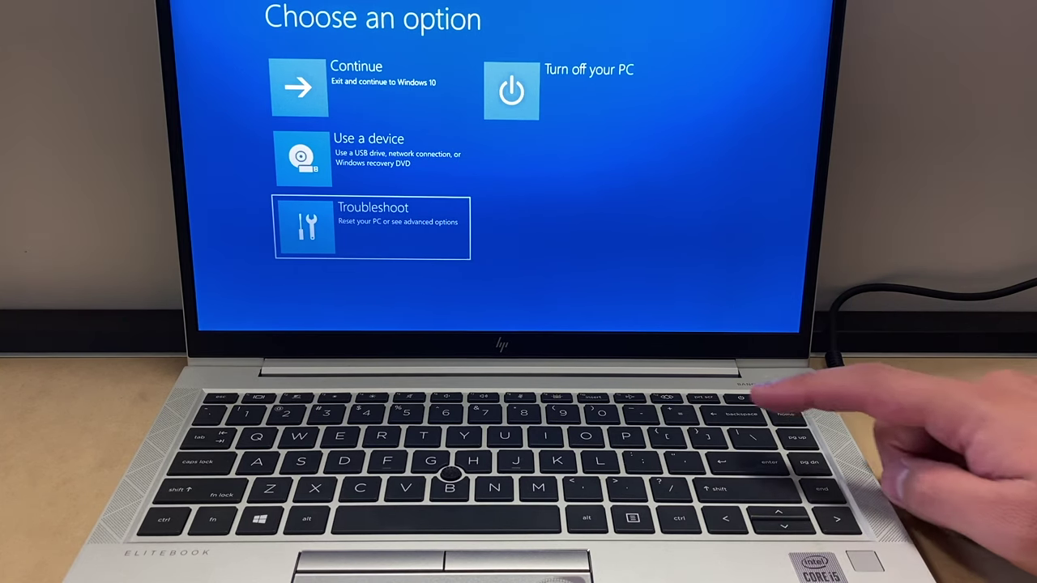
- Go through Troubleshoot to Reset this PC, showing Keep my files and Remove everything
left_click(371, 229)
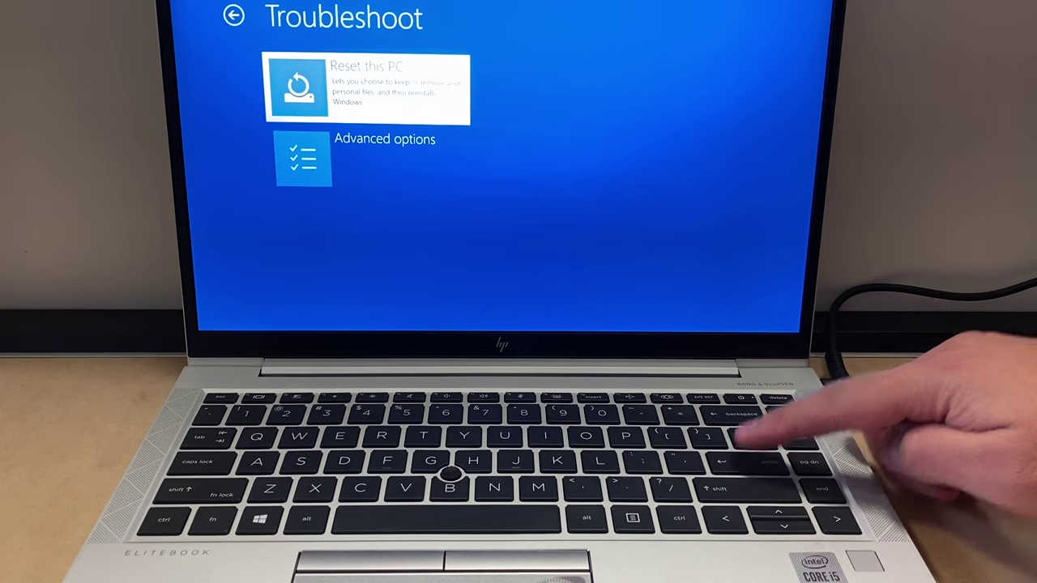
left_click(368, 89)
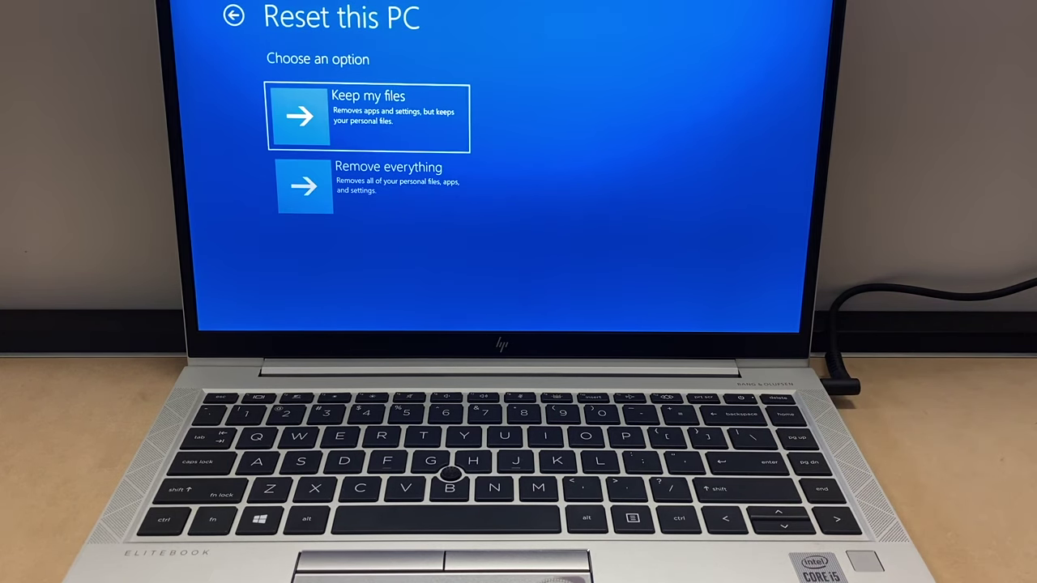